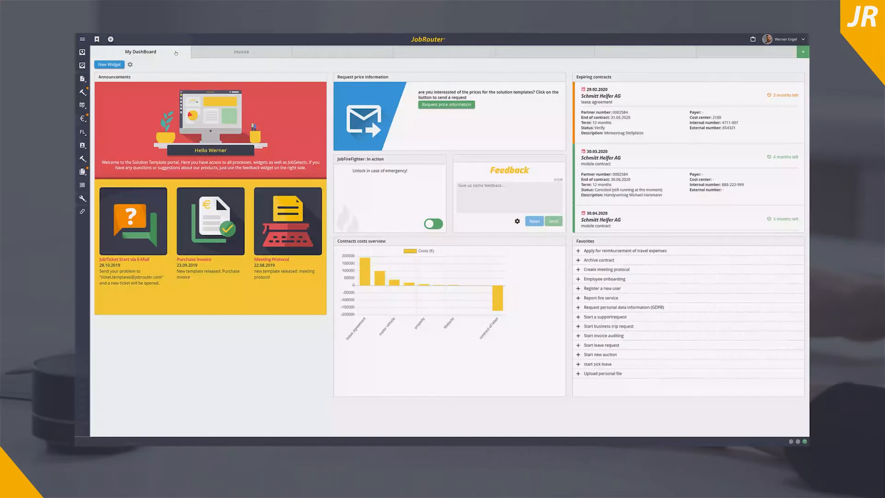
Open invoice M2230 from the Dispatcher inbox for data entry beside the document viewer.
left_click(240, 51)
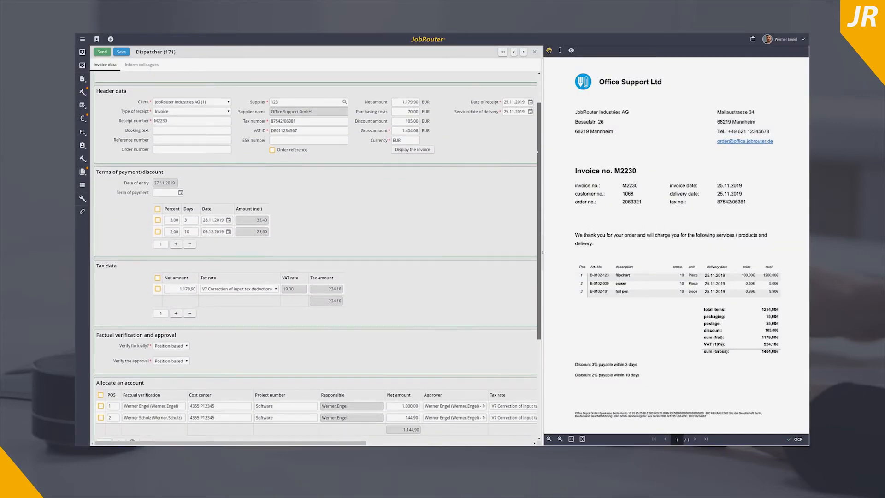
Review the dispatcher form's tax and account allocation sections for the Office Support invoice.
scroll("down", 3)
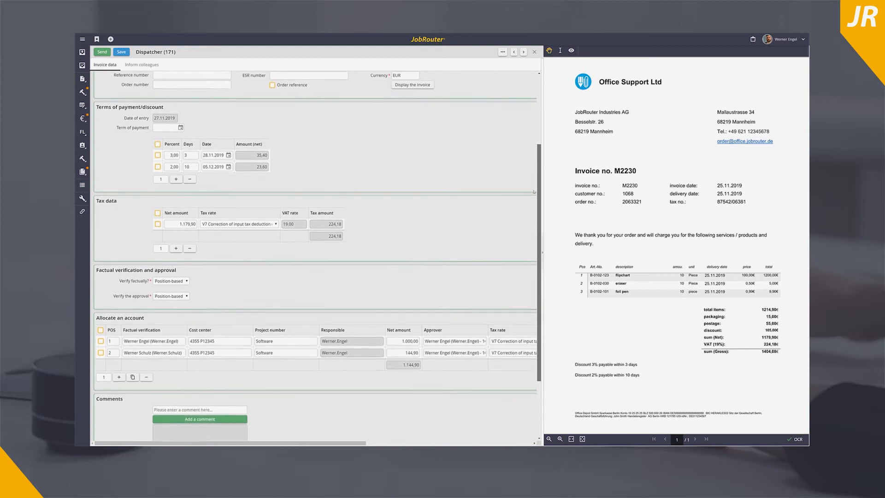
scroll("down", 3)
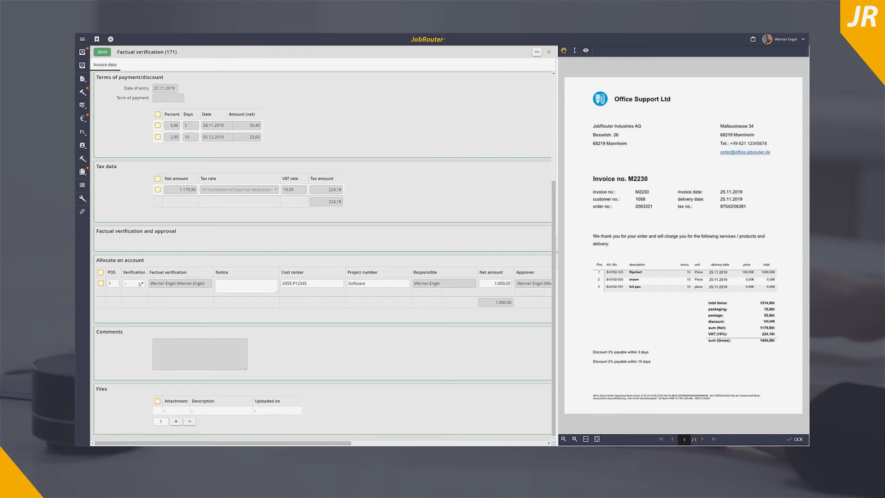
Set position 1's verification result in Allocate an account to Not OK.
left_click(133, 283)
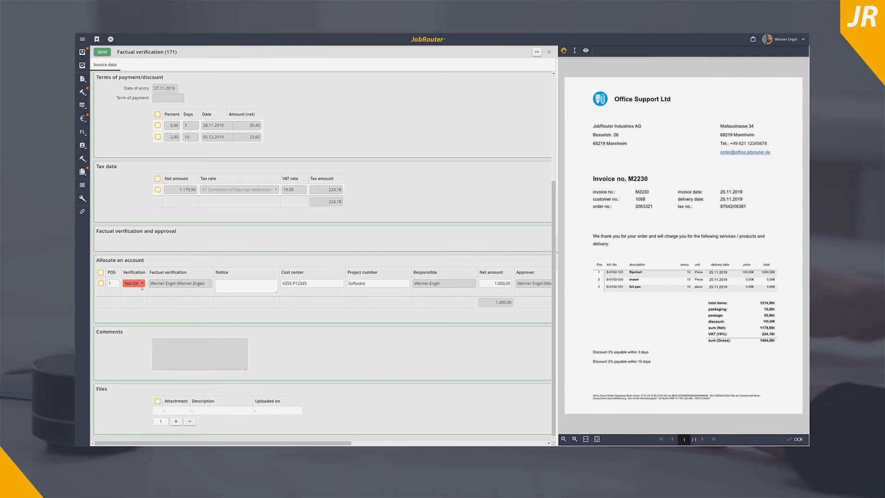
left_click(134, 283)
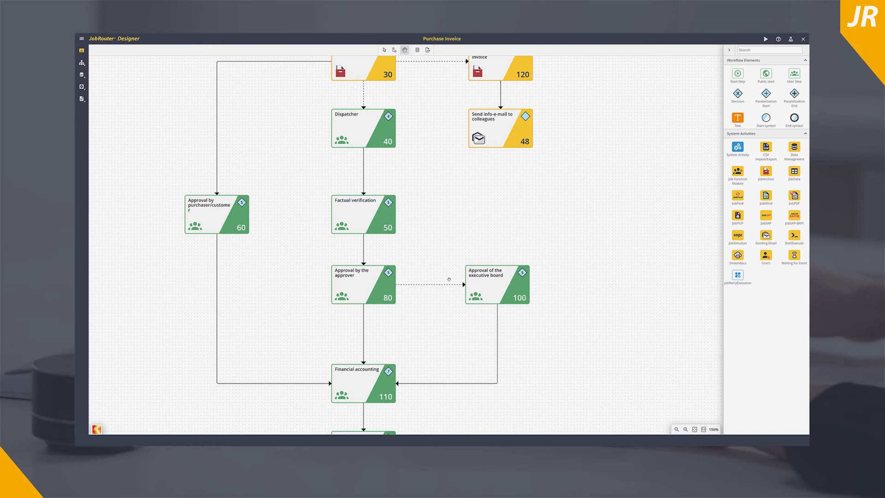
mouse_move(494, 285)
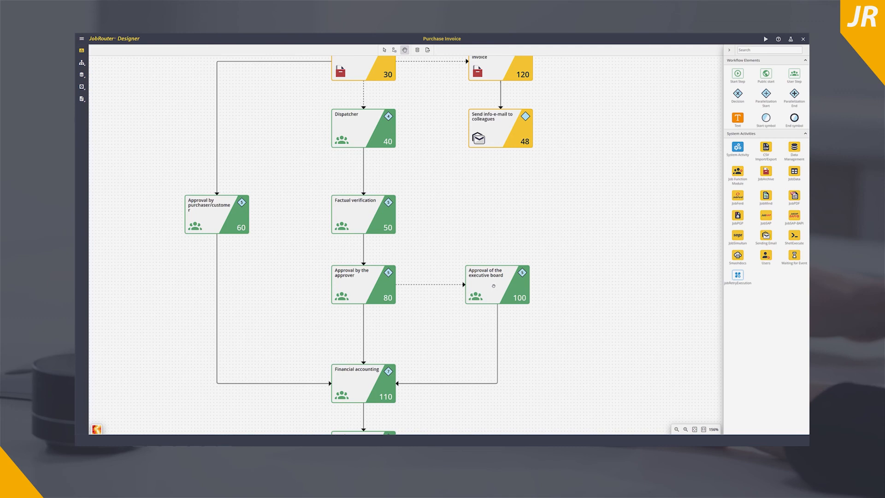
Scroll the Purchase invoice workflow canvas down to the Invoice export step.
scroll("down", 3)
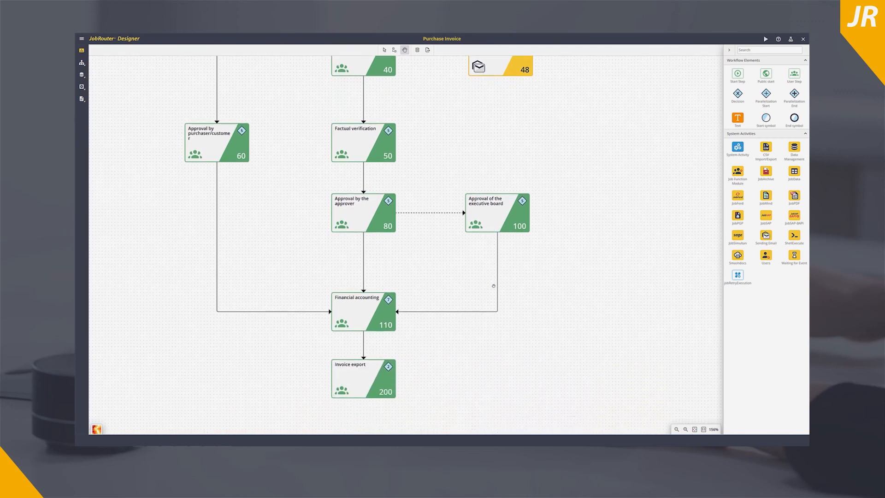